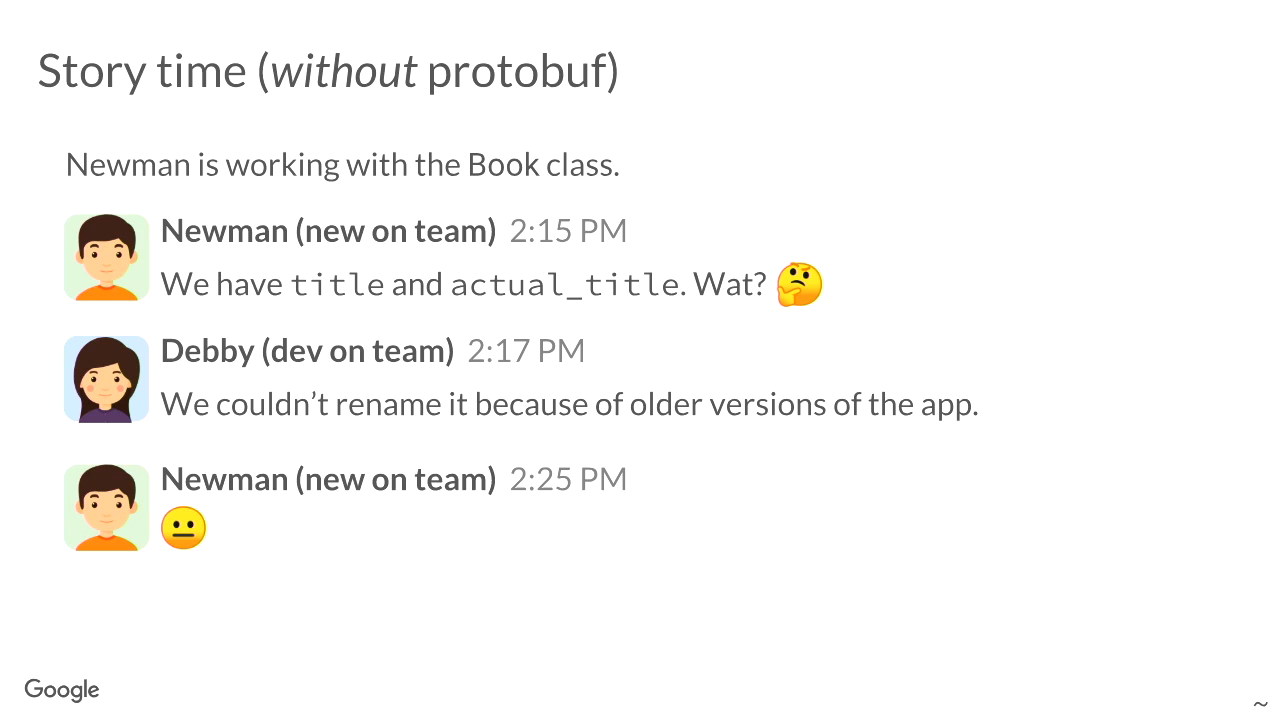
pyautogui.press('Right')
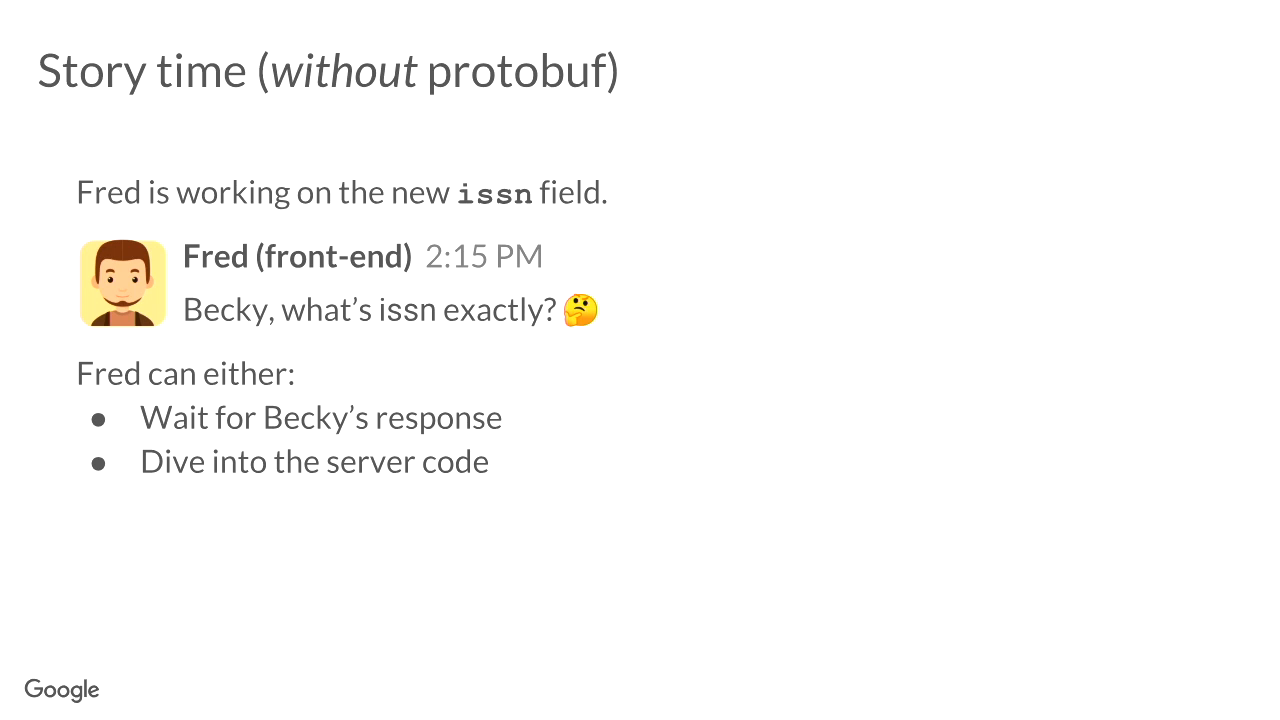
pyautogui.press('Right')
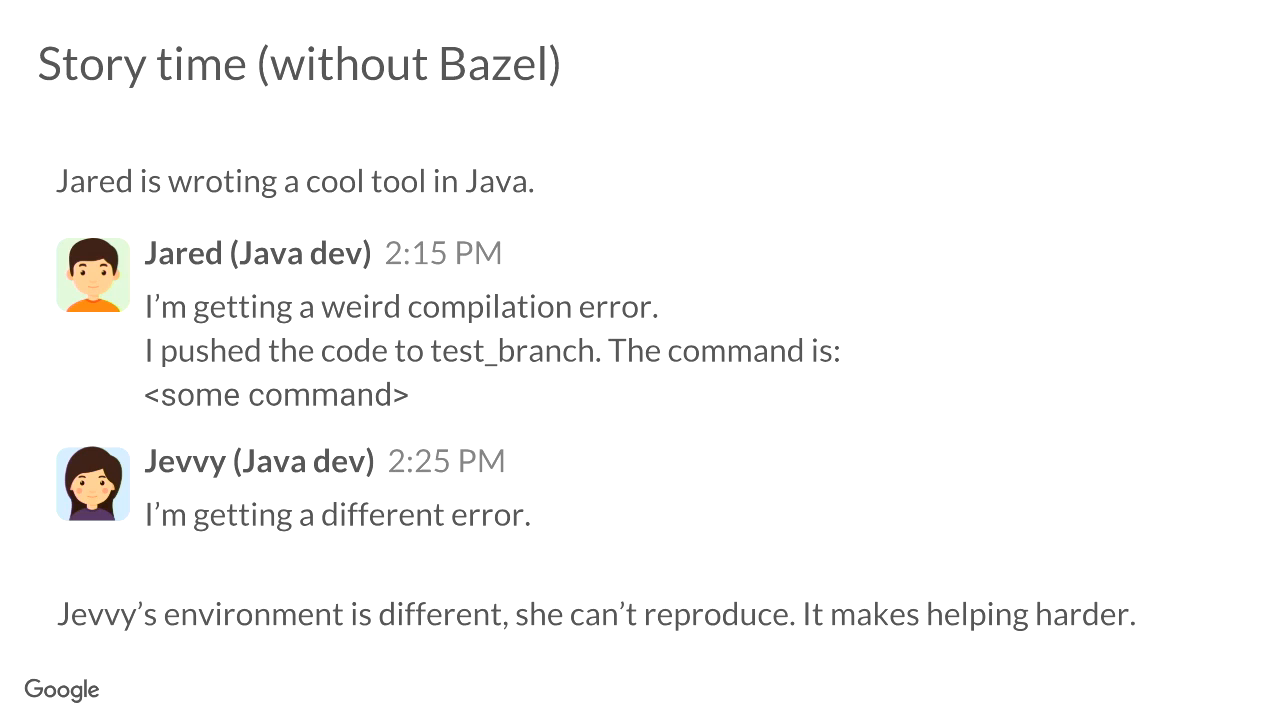
pyautogui.press('Right')
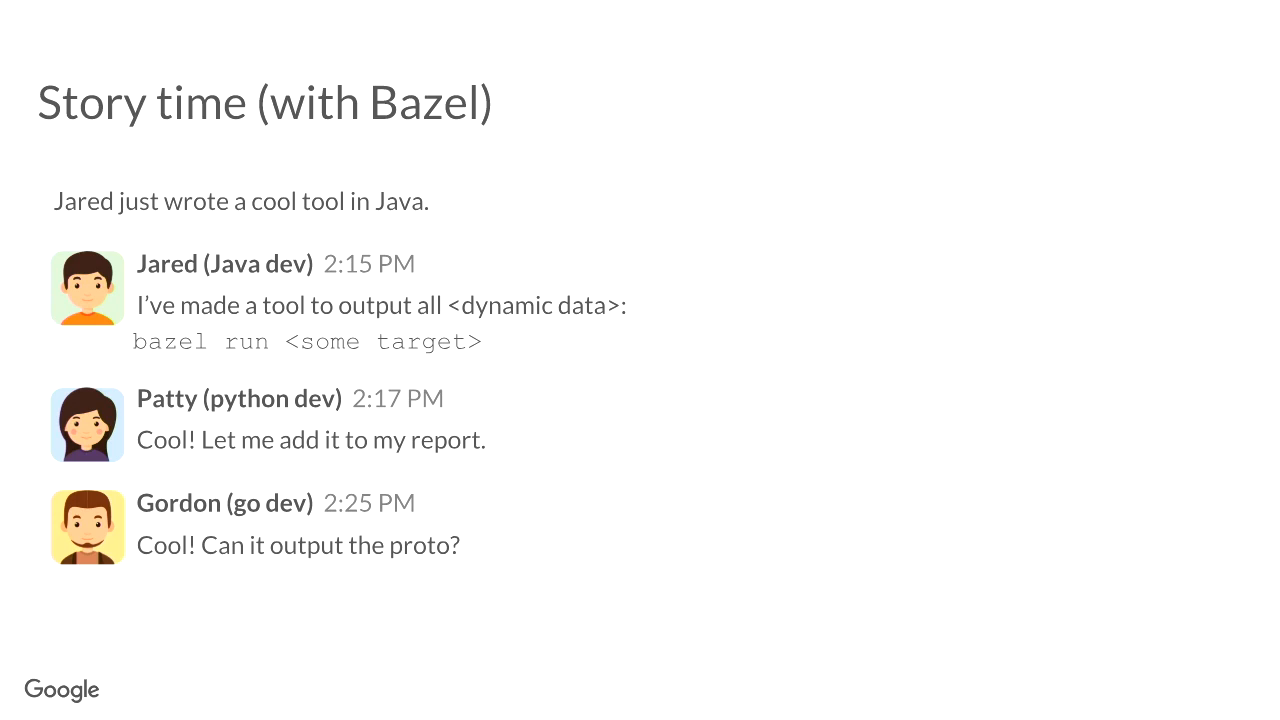
pyautogui.press('Right')
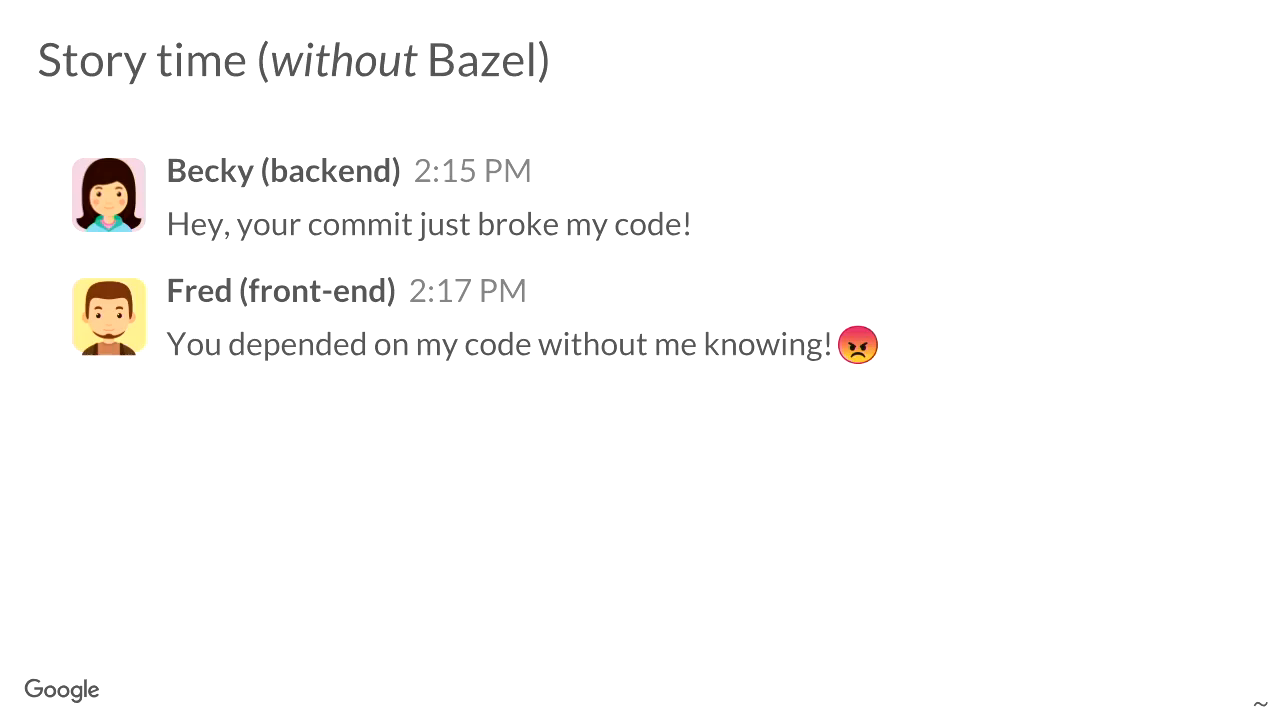